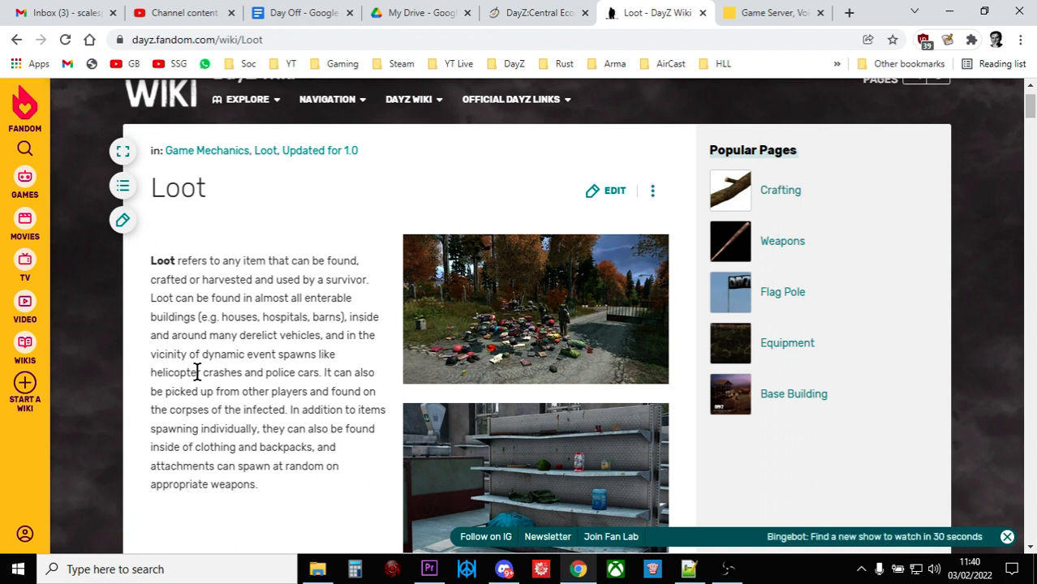
mouse_move(503, 71)
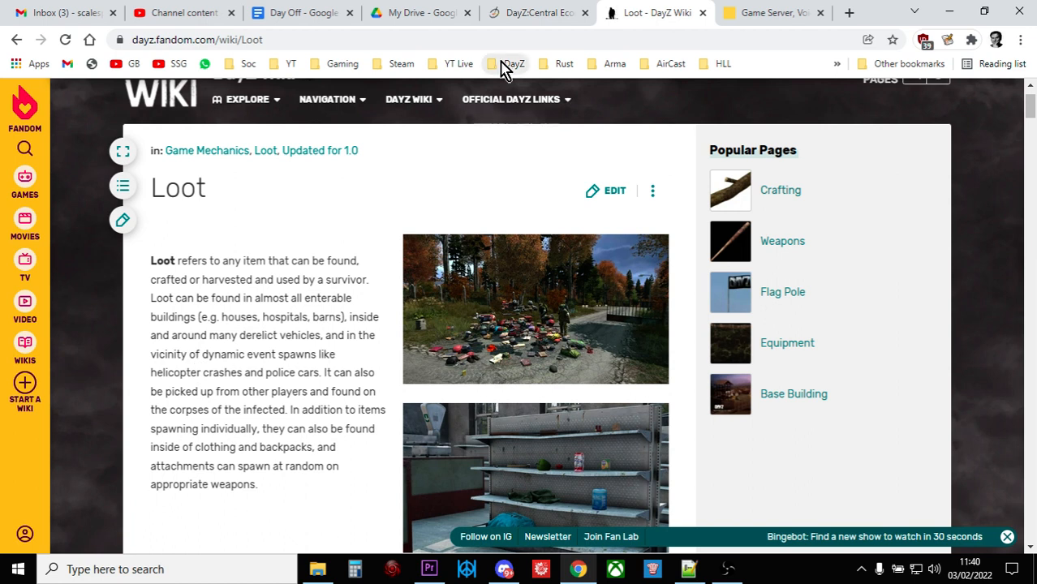
On the Central Economy wiki page, highlight IdleModeCountdown (default 60 seconds) in the globals.xml table
left_click(532, 12)
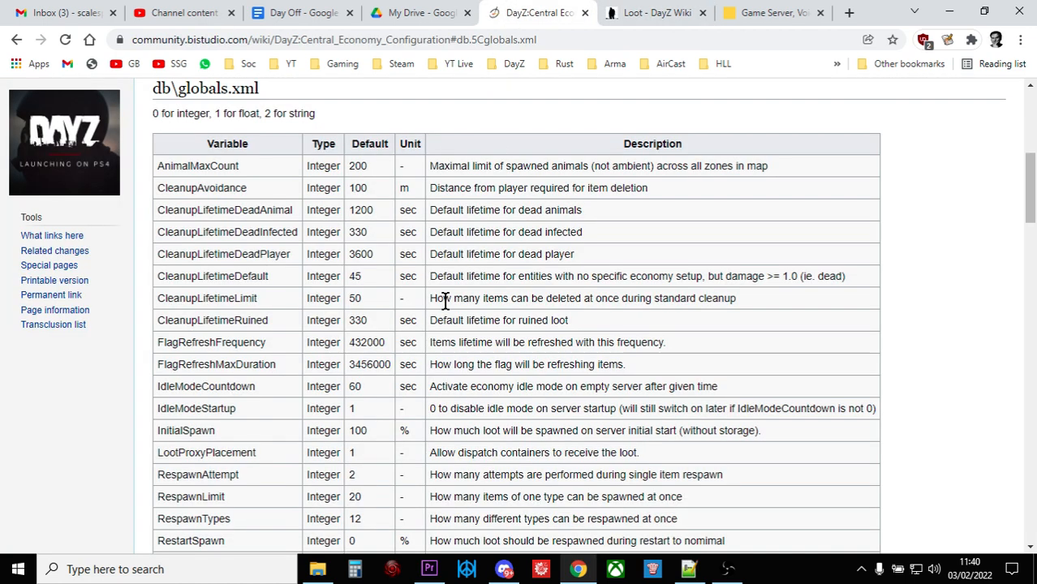
scroll("down", 3)
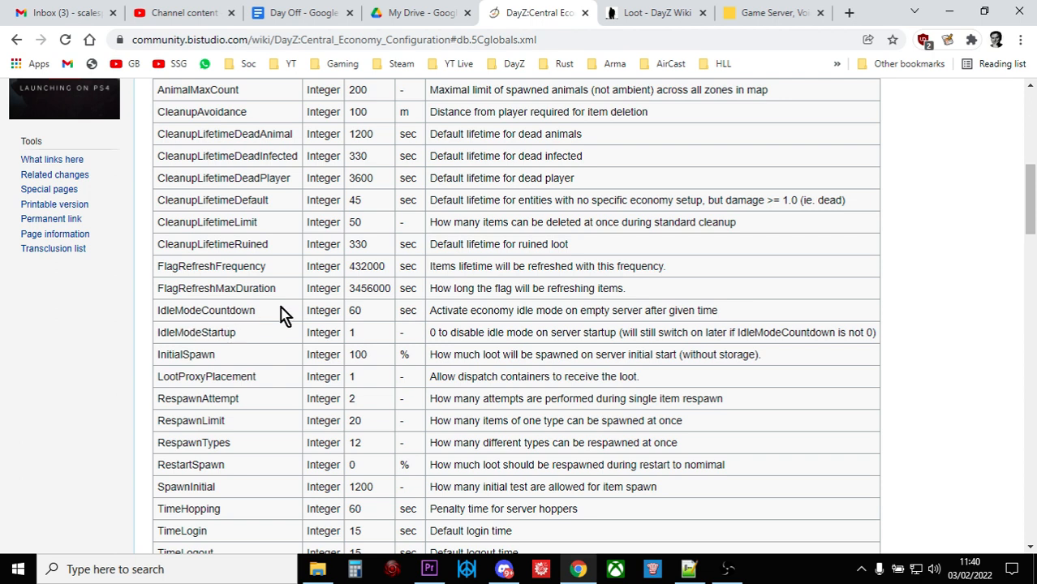
double_click(206, 310)
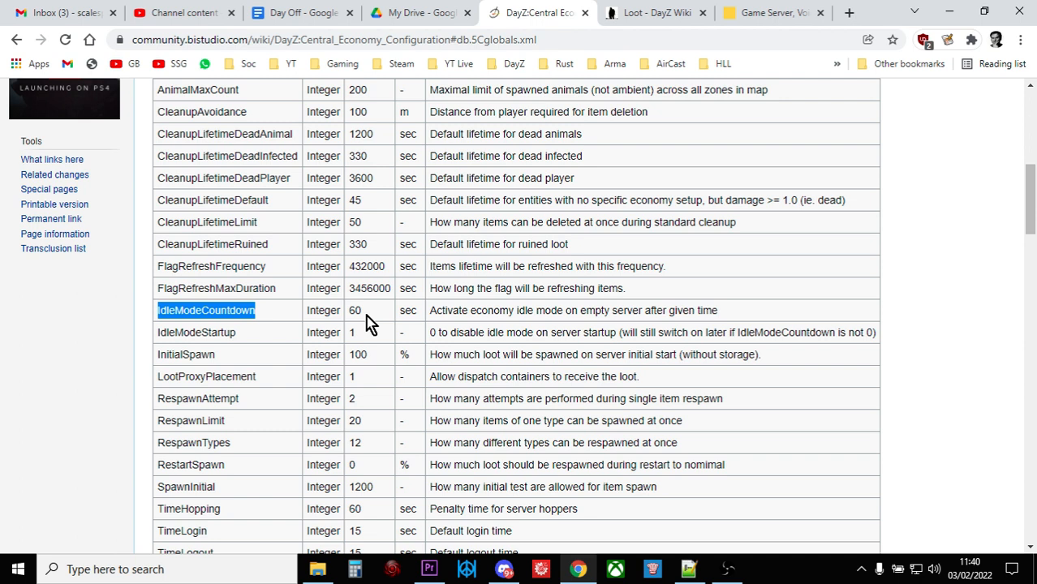
mouse_move(463, 377)
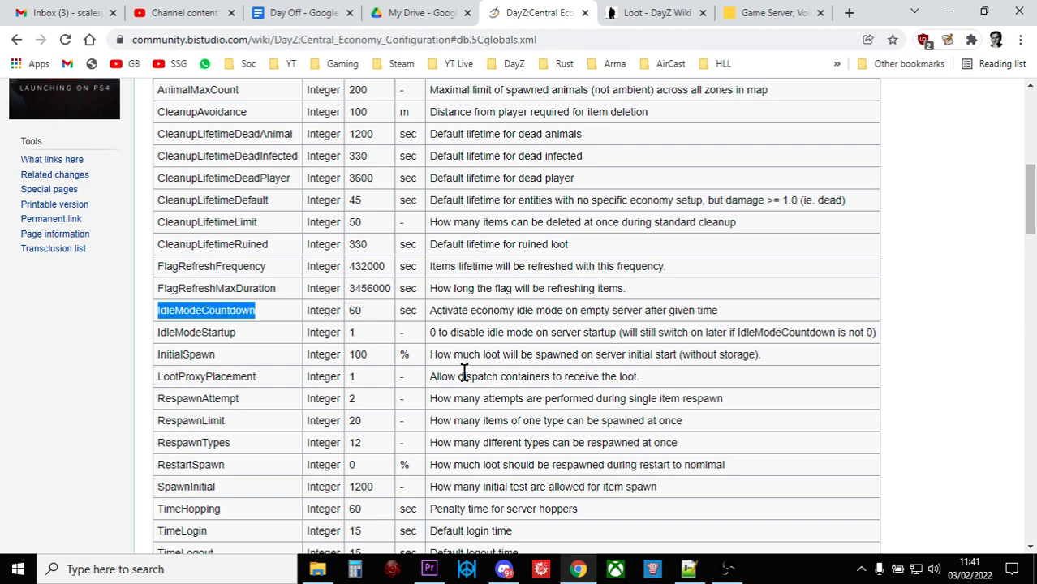
Open the Chernarus server's web interface from the Nitrado game server list and browse its dashboard
left_click(771, 13)
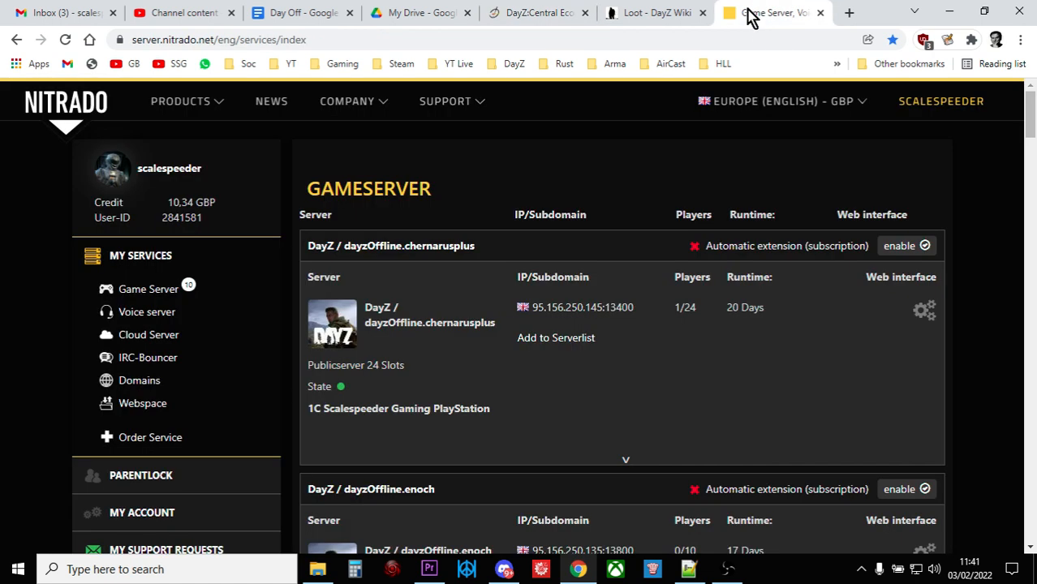
mouse_move(923, 312)
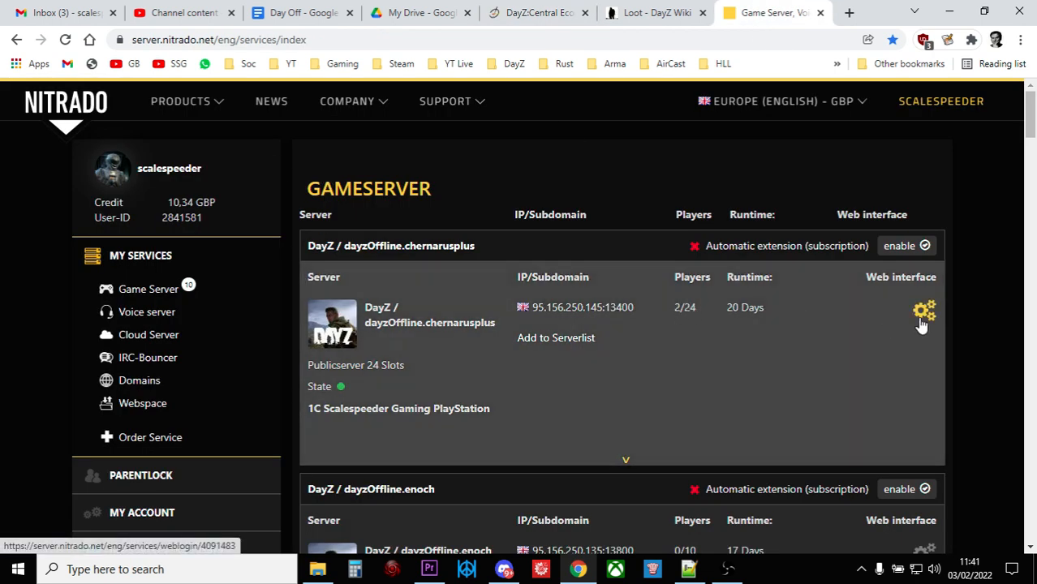
left_click(921, 306)
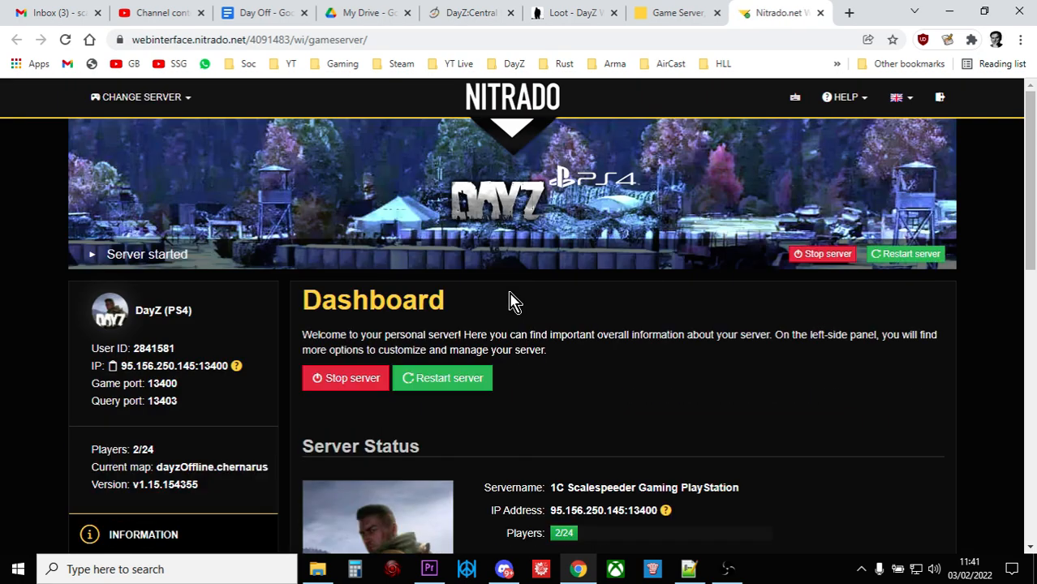
scroll("down", 3)
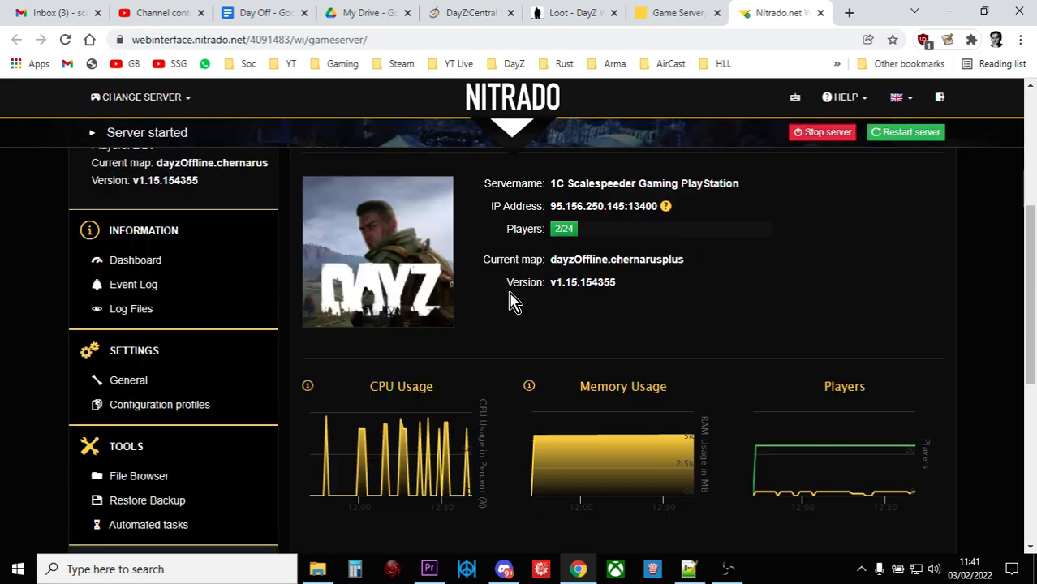
scroll("down", 3)
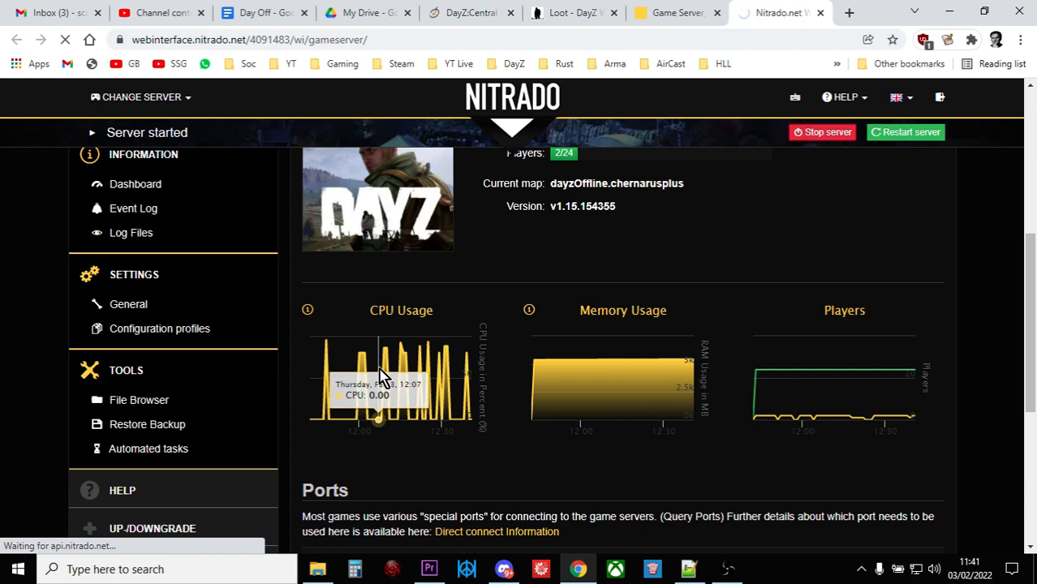
Open dayzps_missions/dayzOffline.chernarusplus/db/globals.xml in the File Browser for editing
left_click(139, 400)
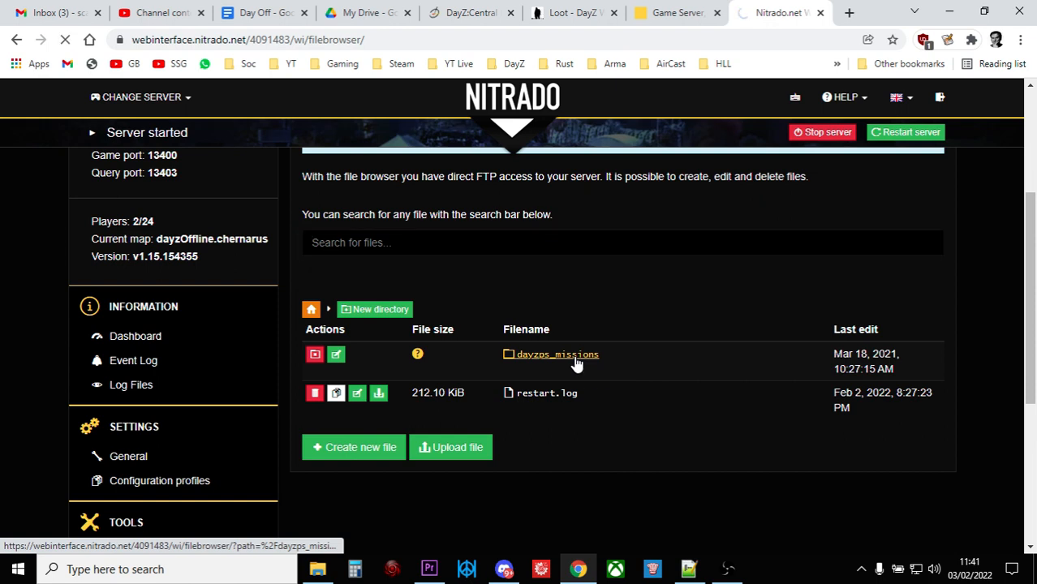
left_click(557, 354)
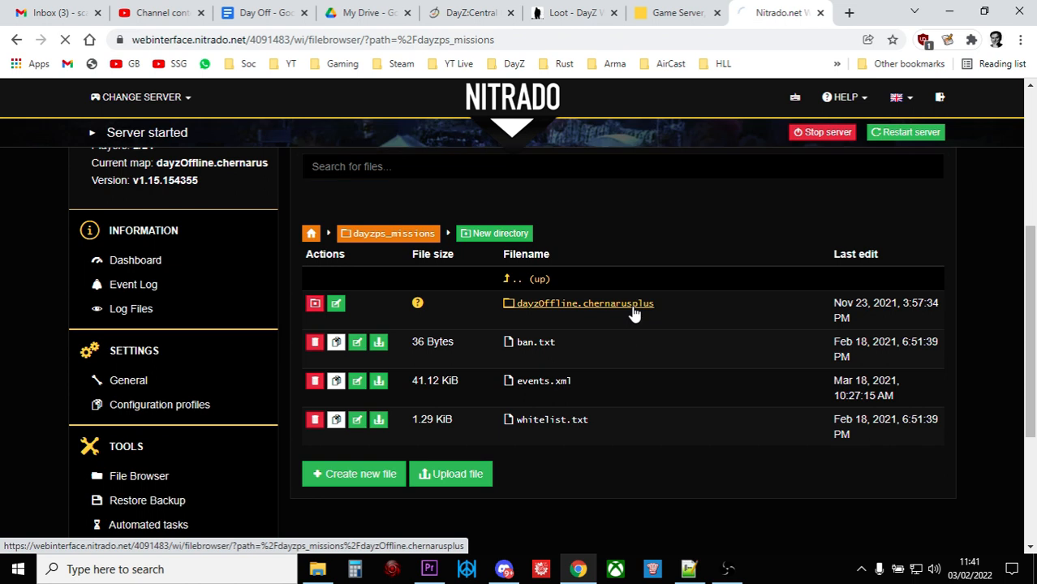
left_click(584, 303)
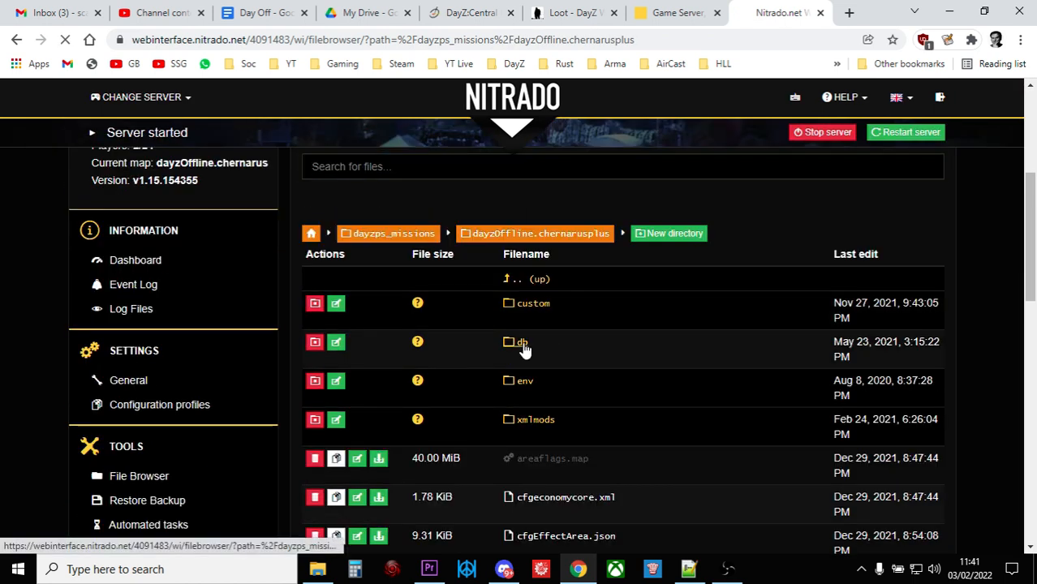
left_click(519, 342)
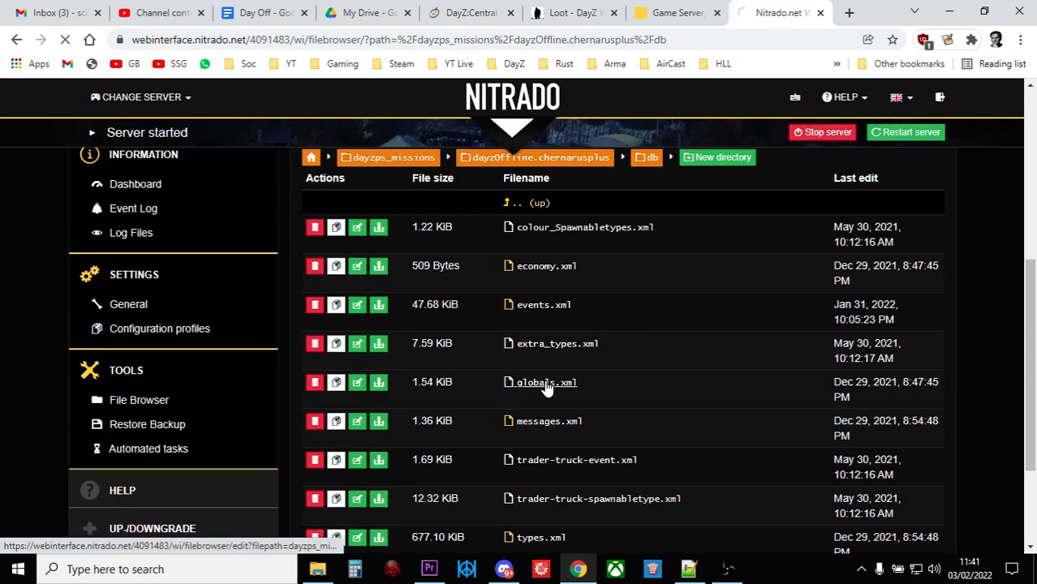
left_click(547, 382)
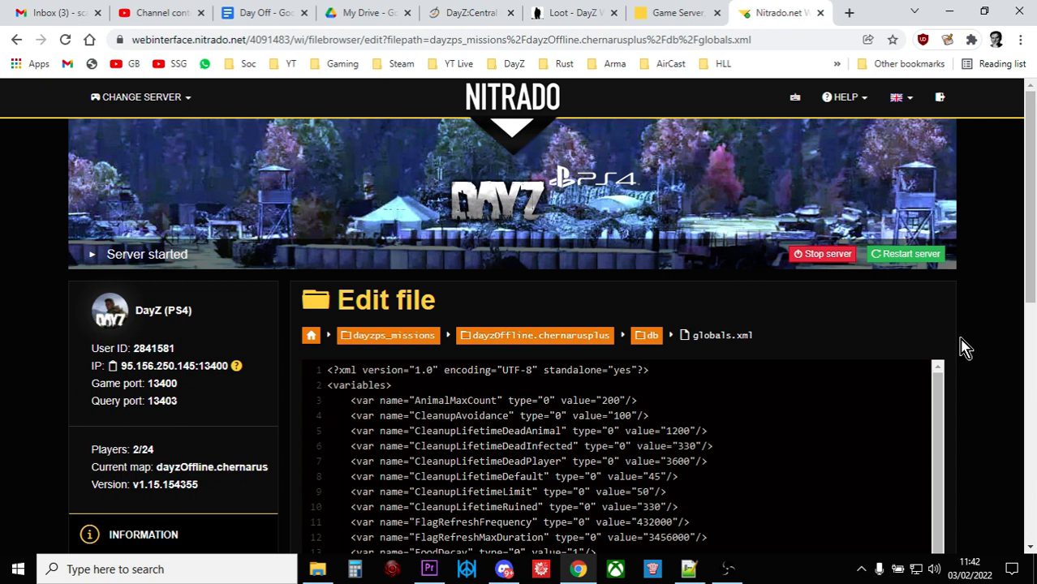
Set IdleModeCountdown to type 1 in globals.xml, then return to the DayZ Loot wiki tab
scroll("down", 3)
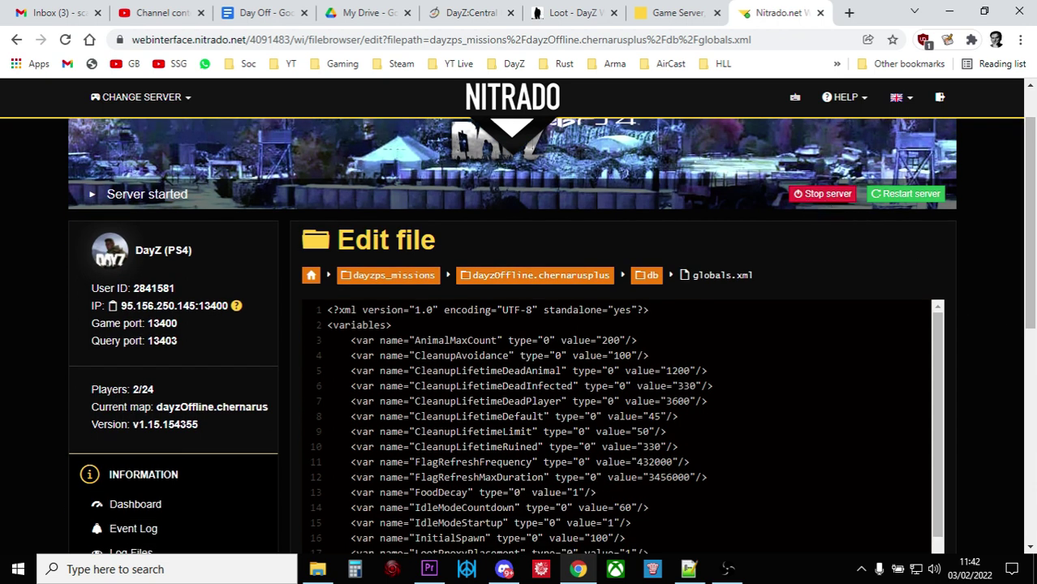
scroll("down", 3)
type("1")
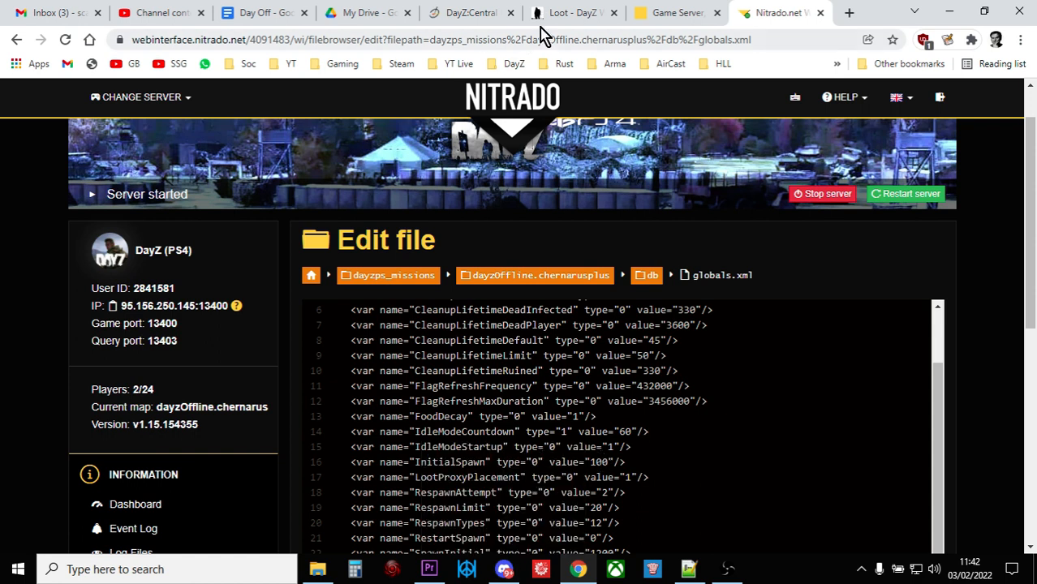
left_click(567, 13)
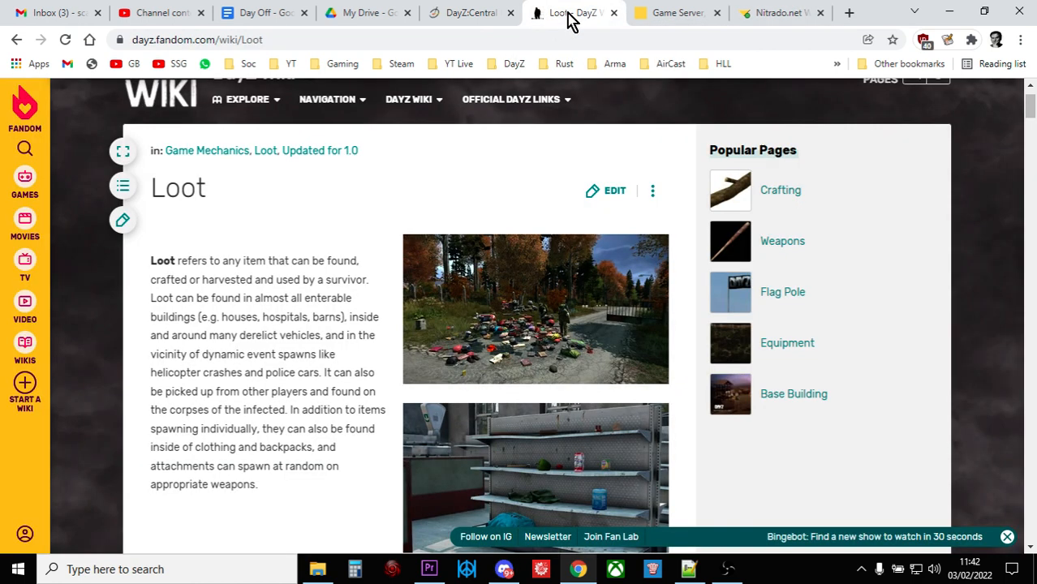
Recheck IdleModeCountdown on the wiki, then compute 60 × 60 = 3,600 in Calculator
left_click(470, 12)
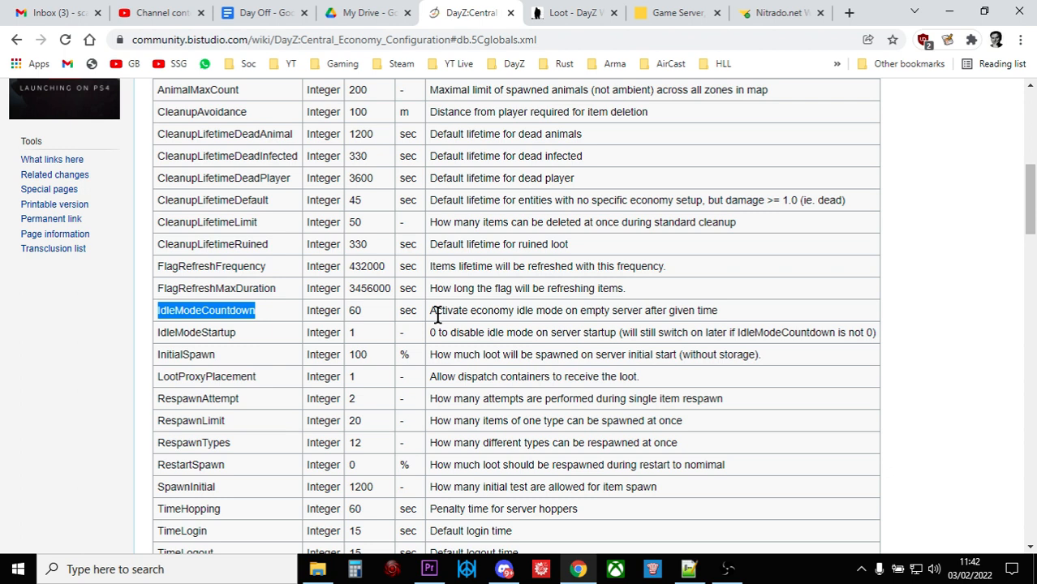
mouse_move(314, 310)
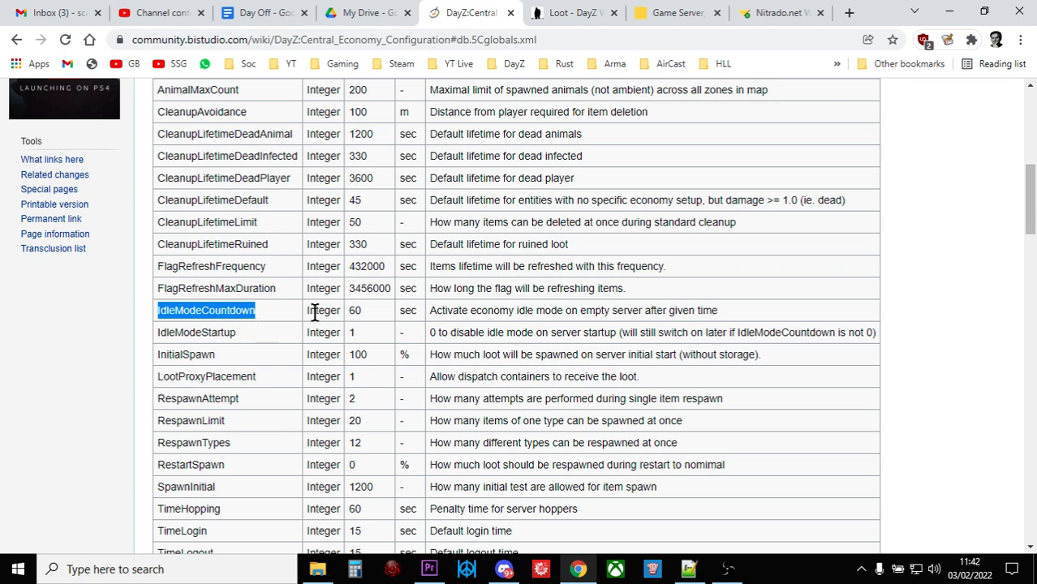
mouse_move(704, 480)
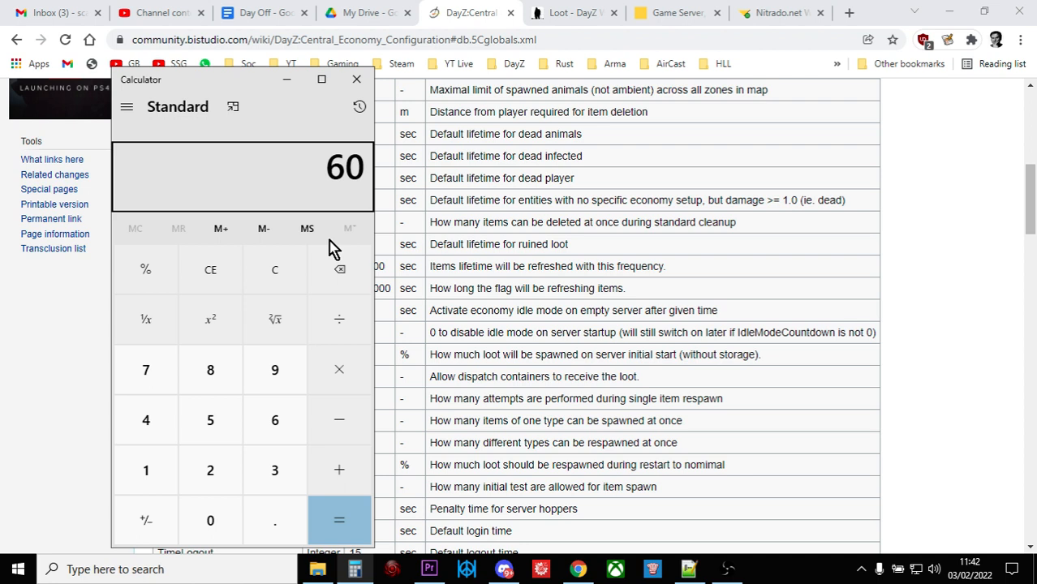
left_click(339, 369)
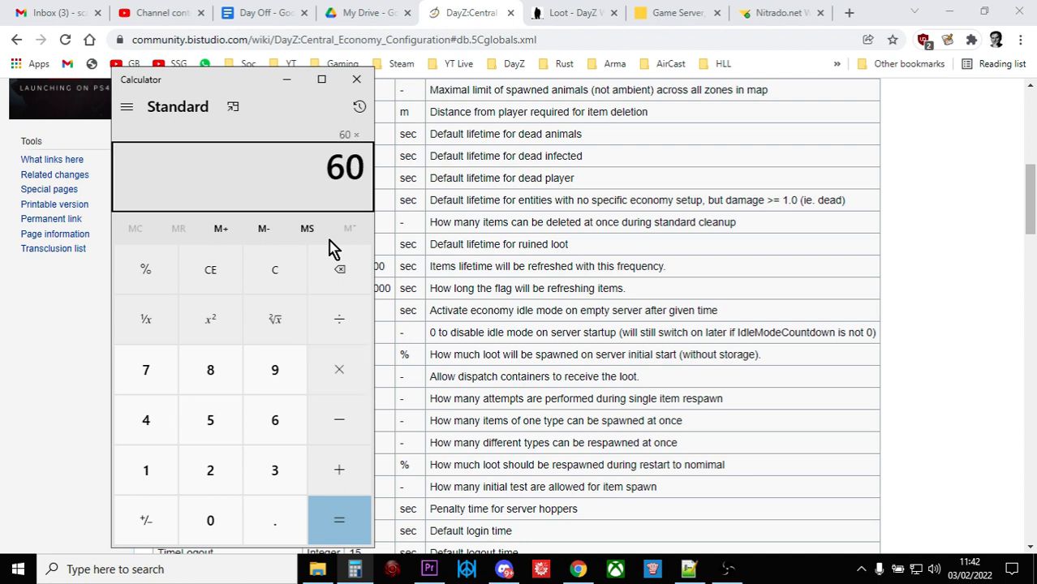
left_click(338, 520)
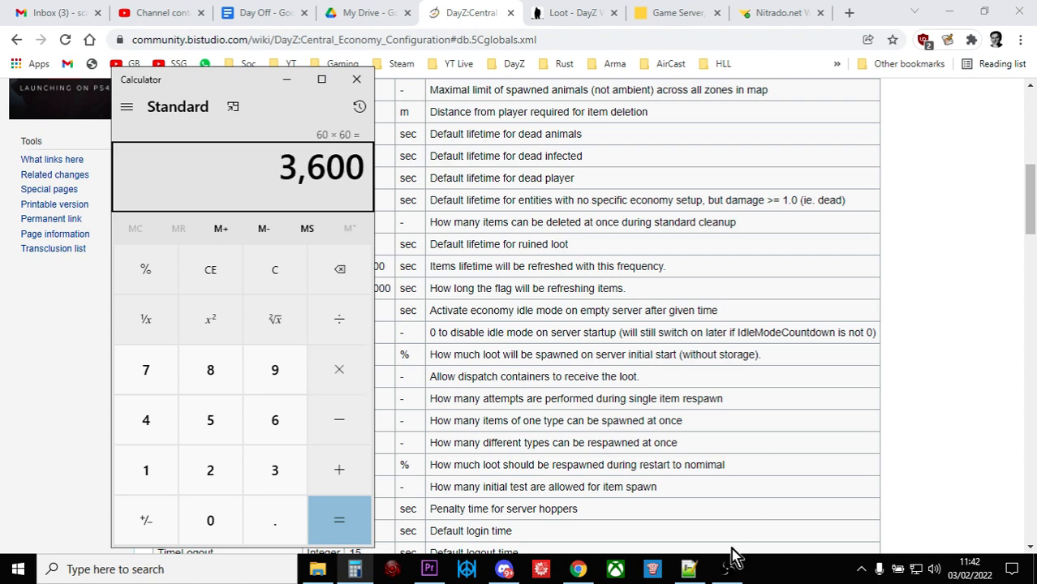
mouse_move(574, 565)
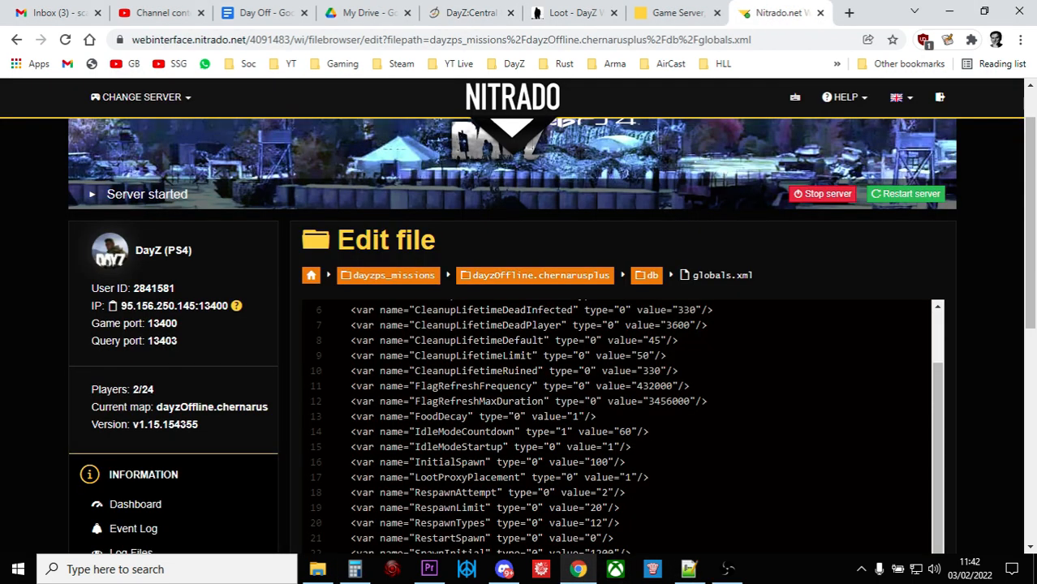
Replace the IdleModeCountdown value 60 with 3600 and save globals.xml
left_click(649, 431)
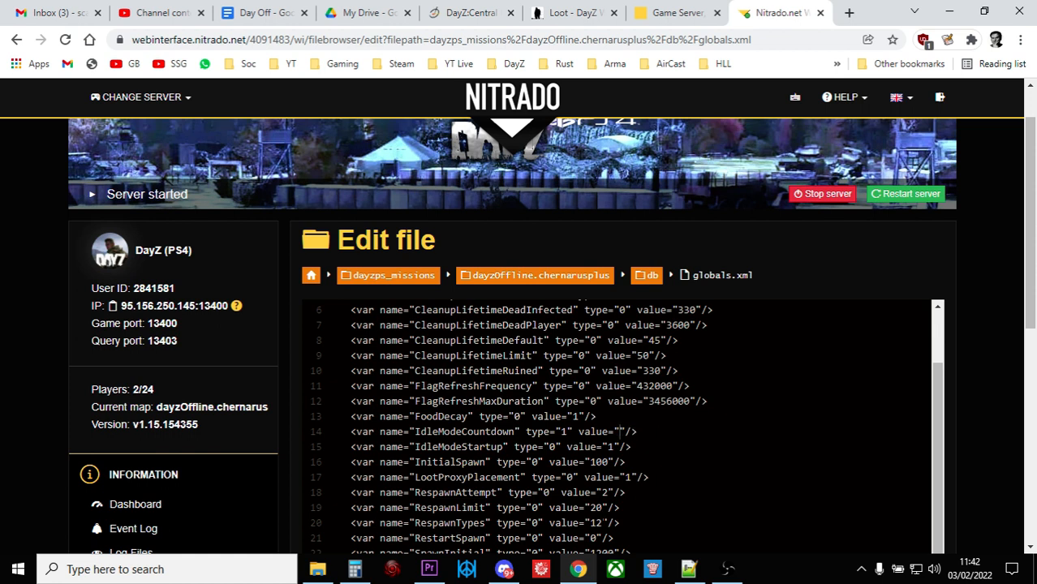
left_click(354, 569)
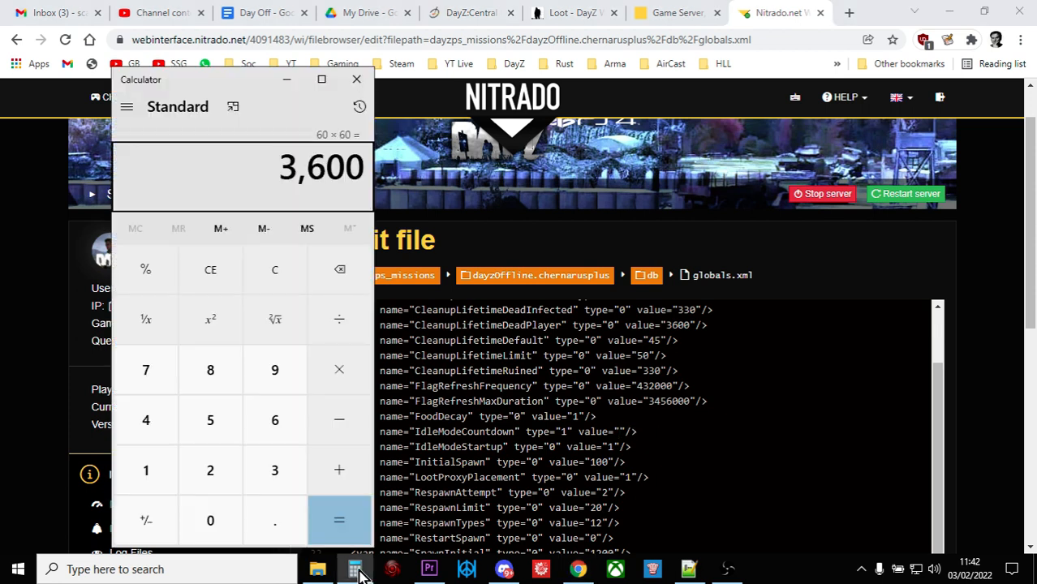
left_click(356, 79)
type("3600")
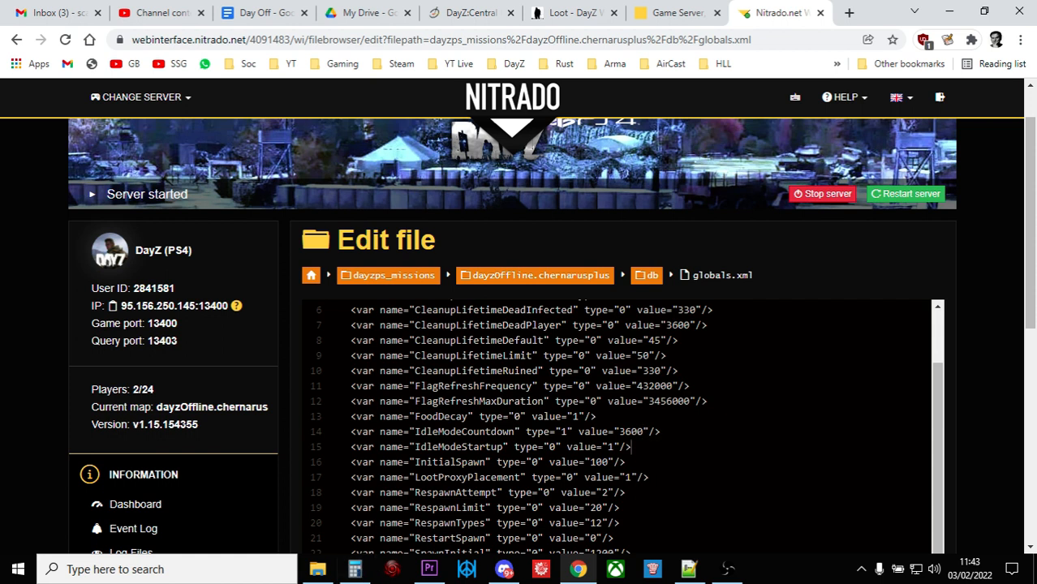
scroll("down", 3)
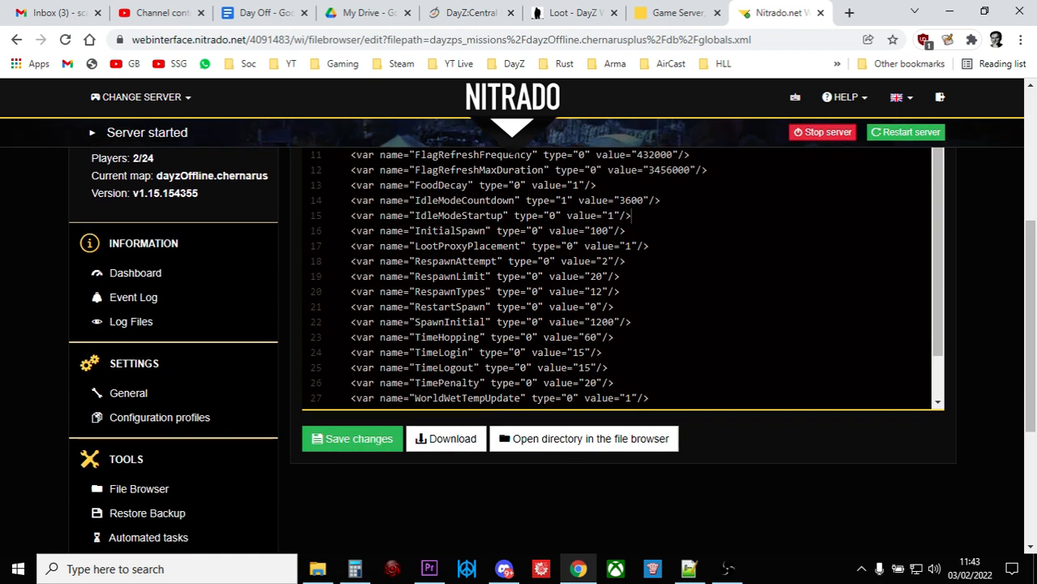
left_click(352, 438)
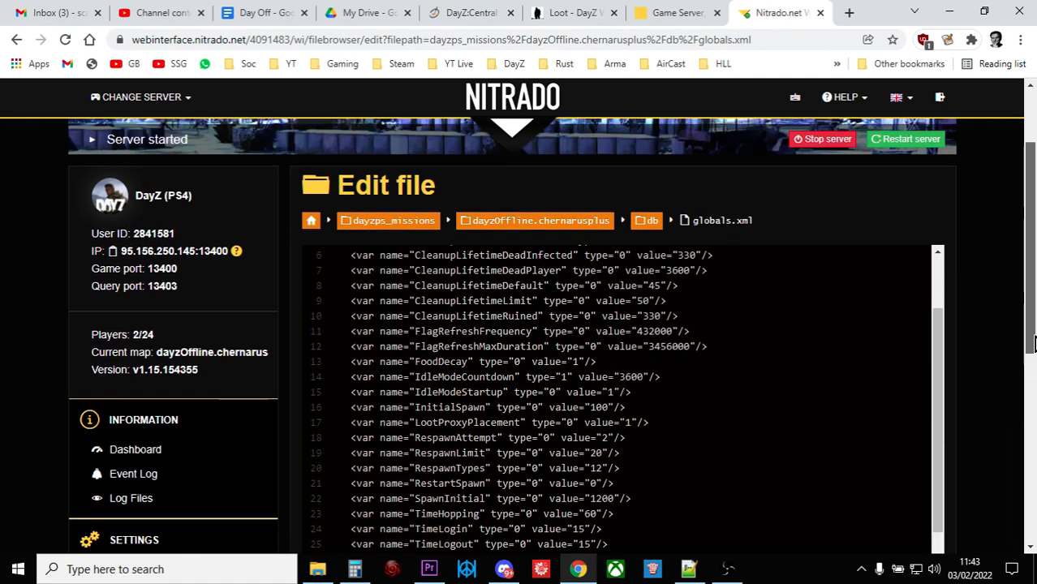
scroll("down", 3)
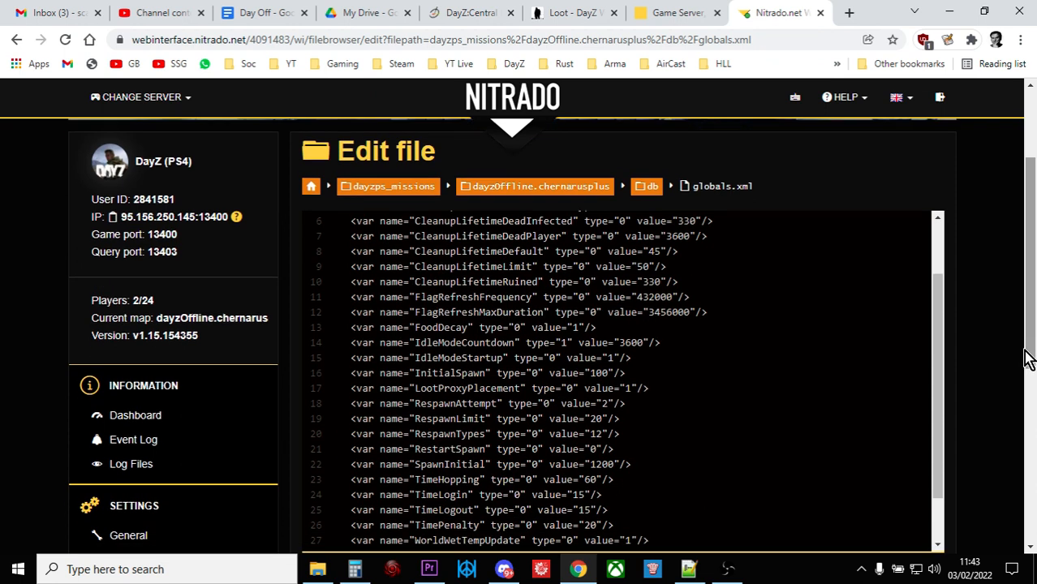
Review the DayZ Loot wiki article, then bring up the local globals.xml in Notepad++
left_click(568, 12)
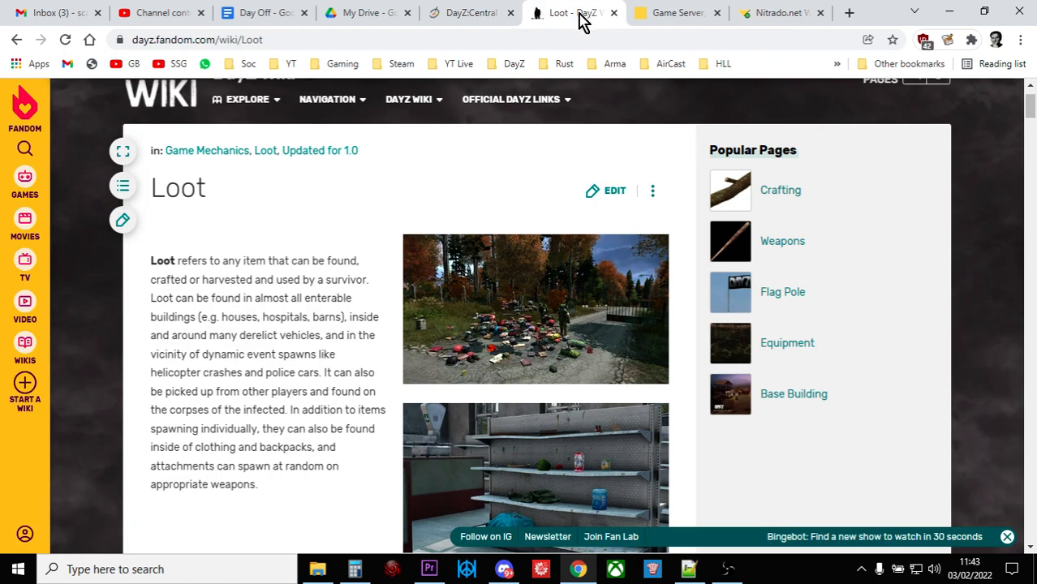
mouse_move(307, 246)
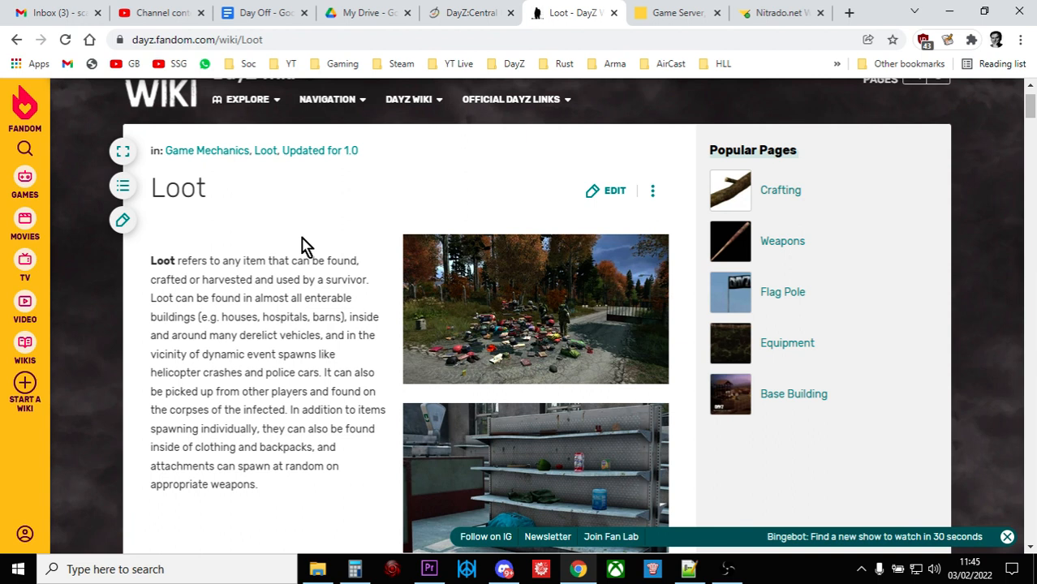
left_click(688, 568)
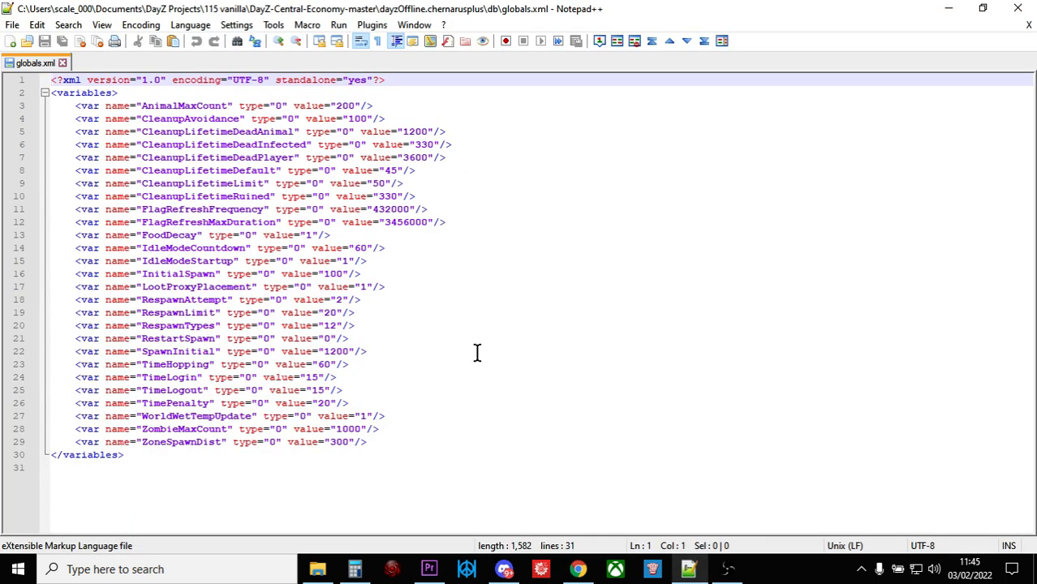
mouse_move(432, 320)
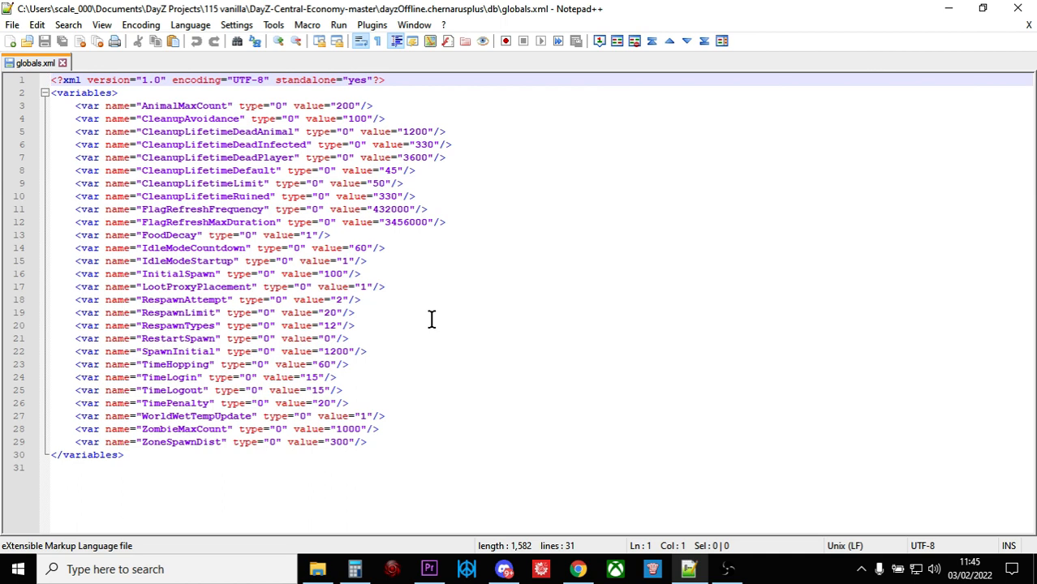
mouse_move(572, 516)
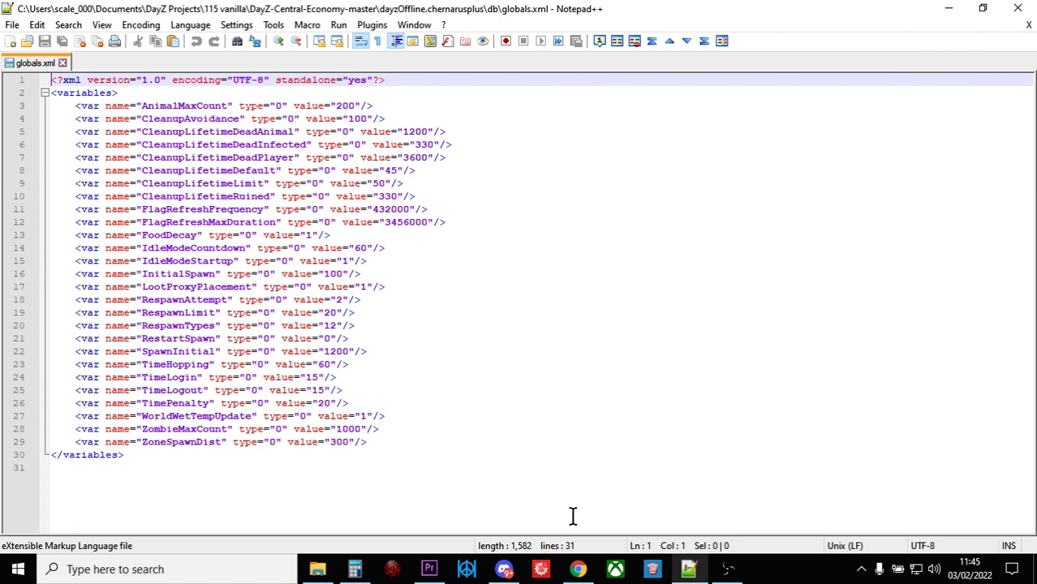